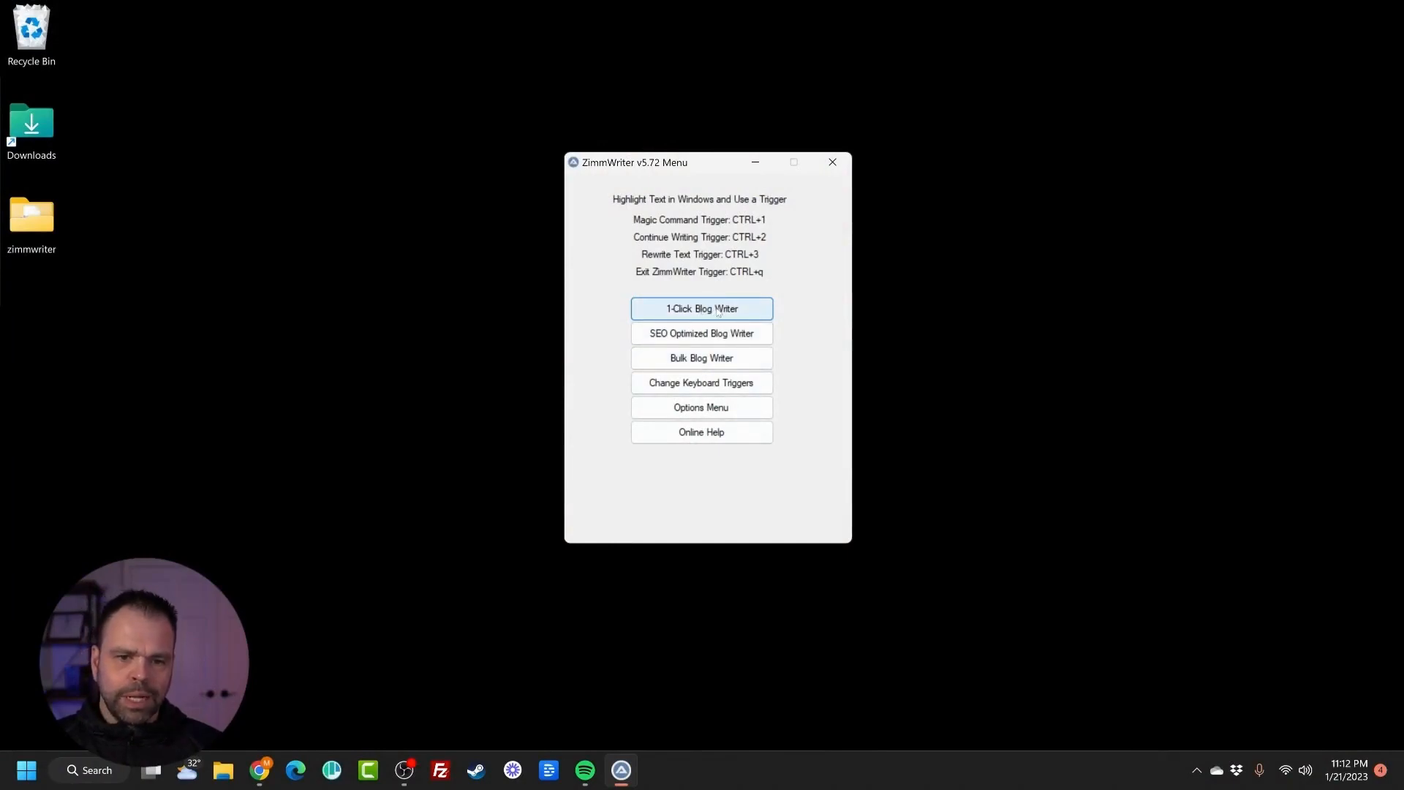
Start a 1-Click Blog Writer post titled 'How to…' in ZimmWriter.
{"action": "left_click", "coordinate": [700, 308]}
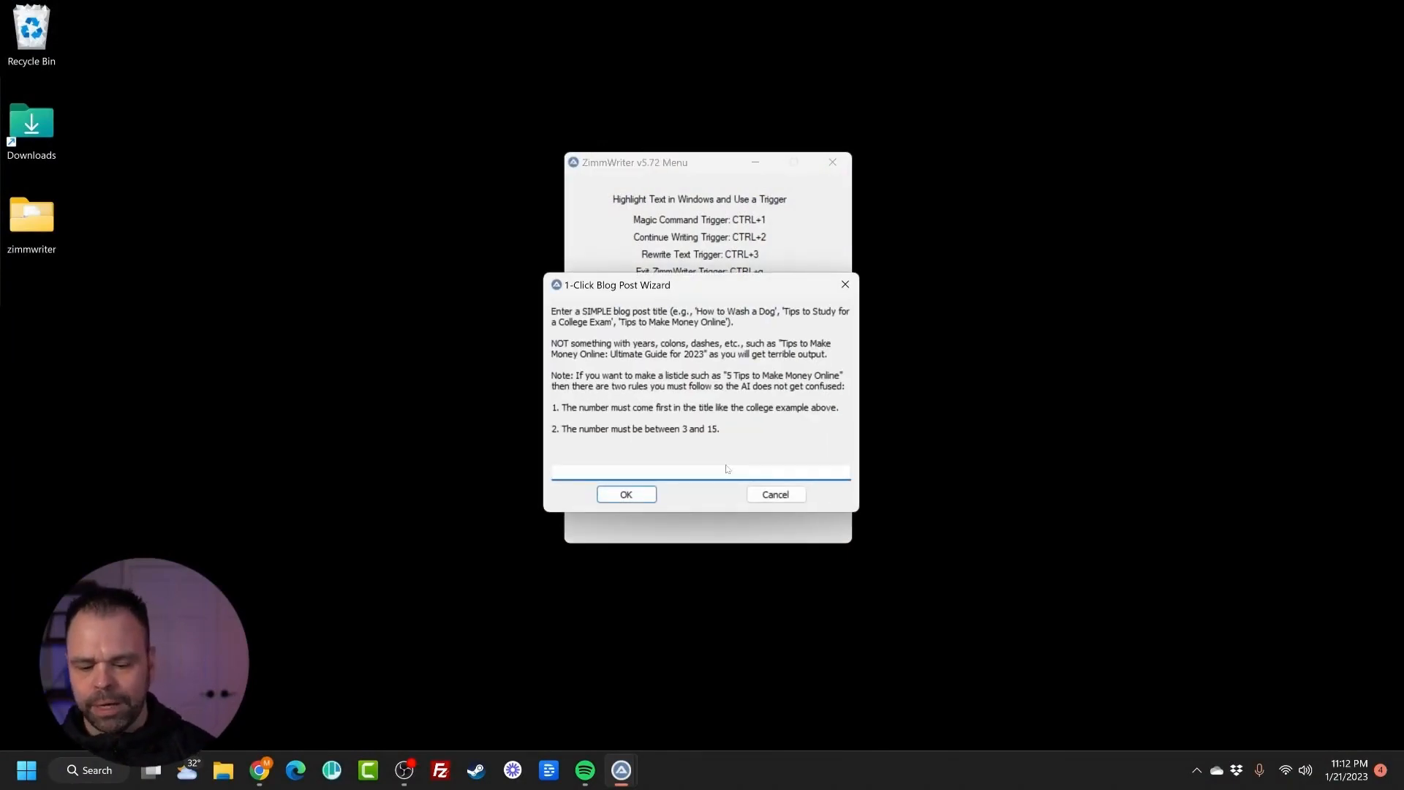
{"action": "type", "text": "How to"}
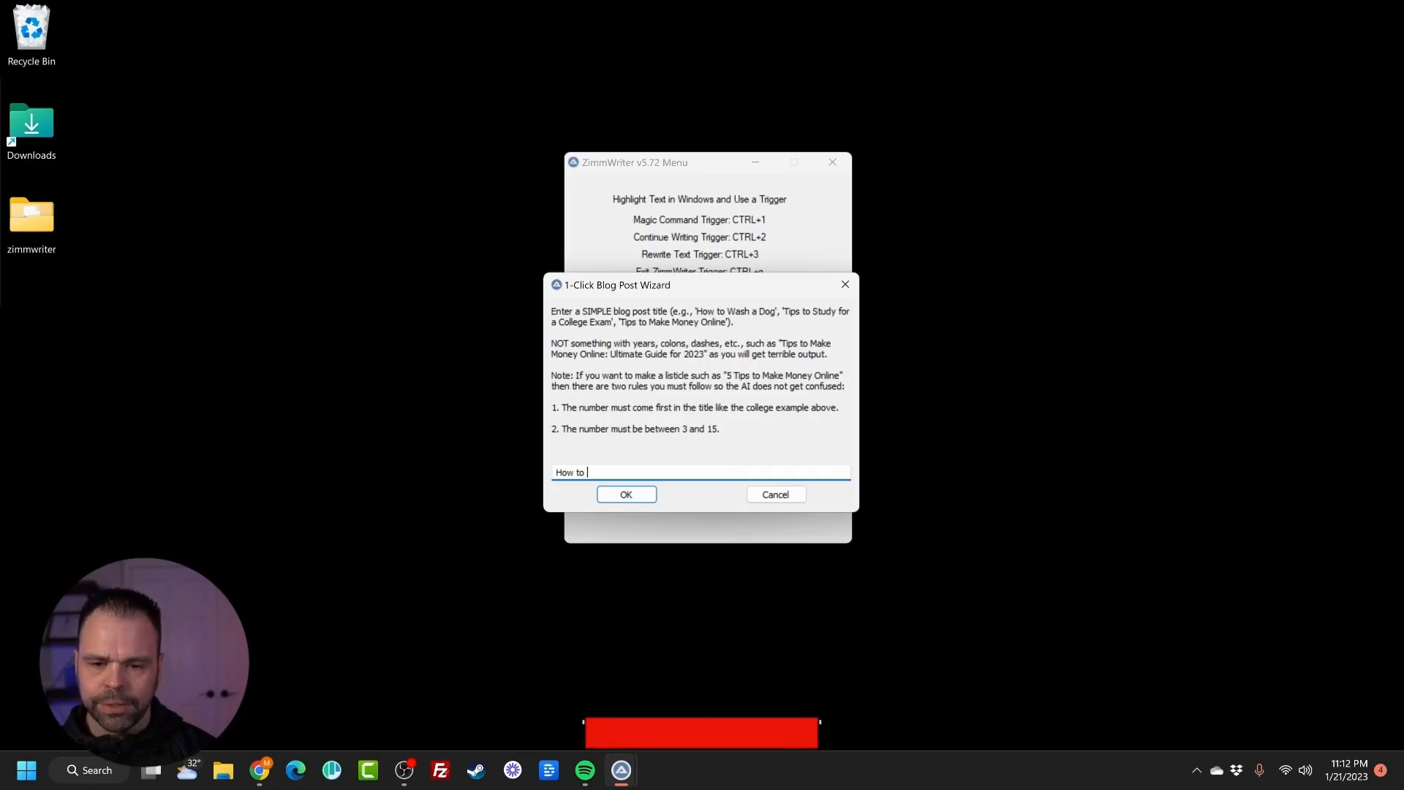
{"action": "left_click", "coordinate": [626, 495]}
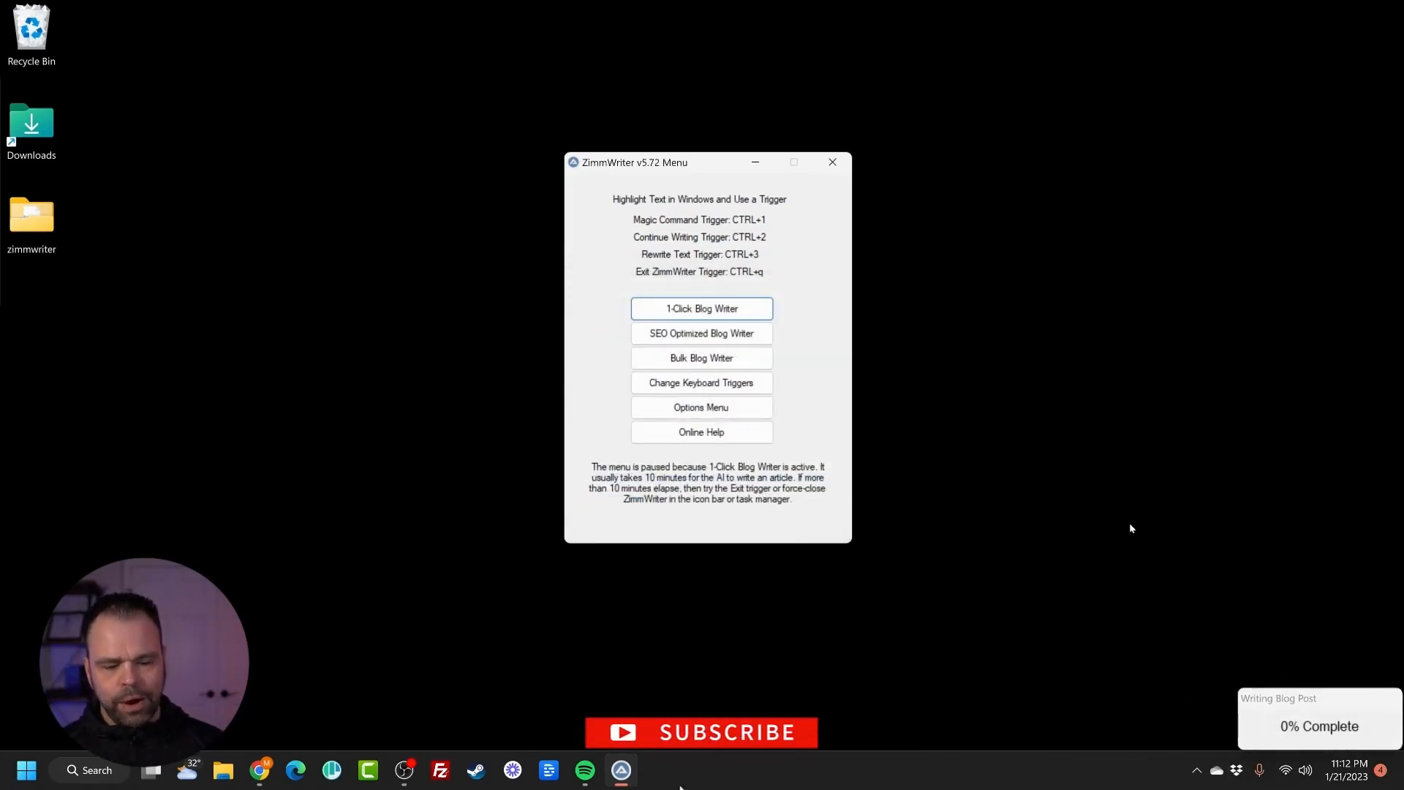
{"action": "mouse_move", "coordinate": [1054, 485]}
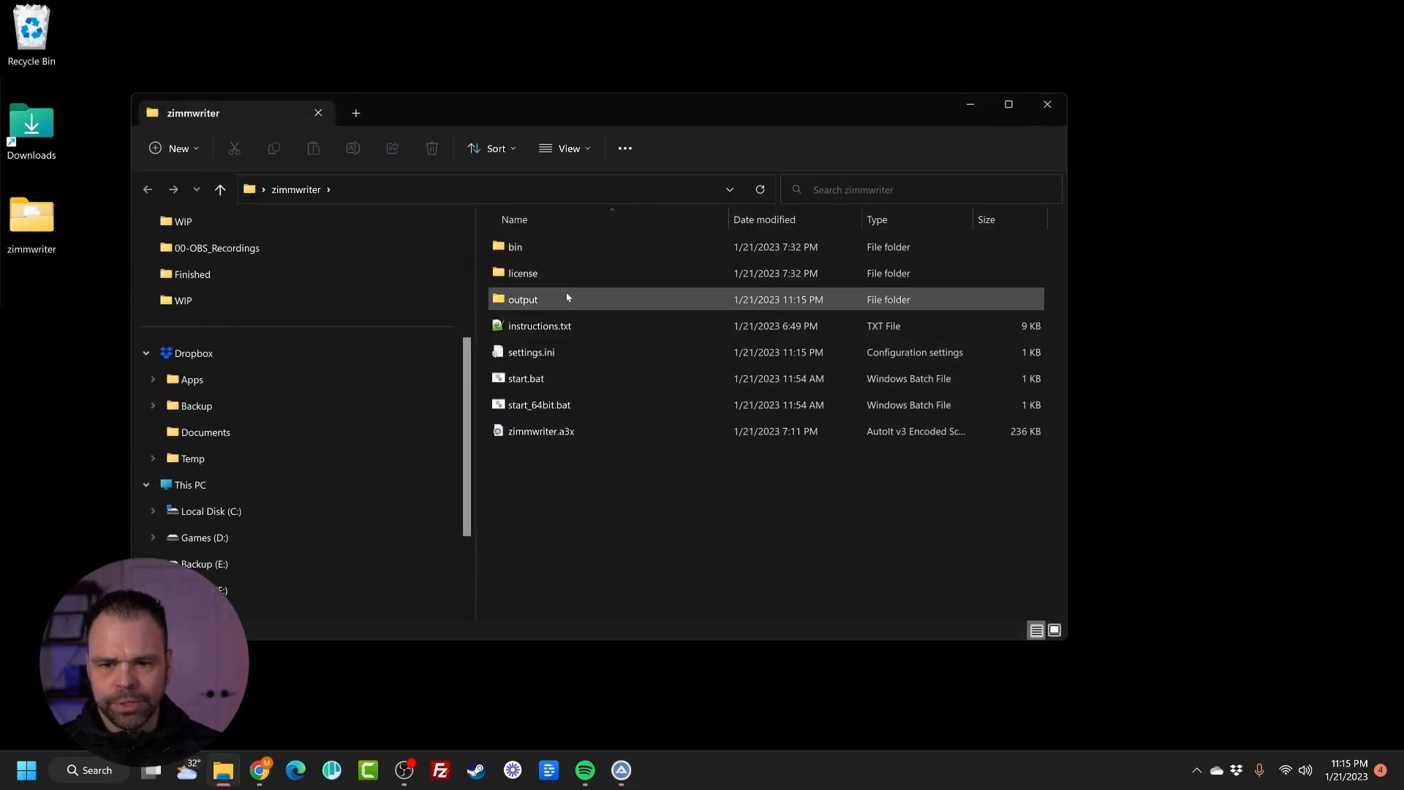
Open the output folder, close the ZimmWriter Output window, and open the basketball article.
{"action": "double_click", "coordinate": [523, 299]}
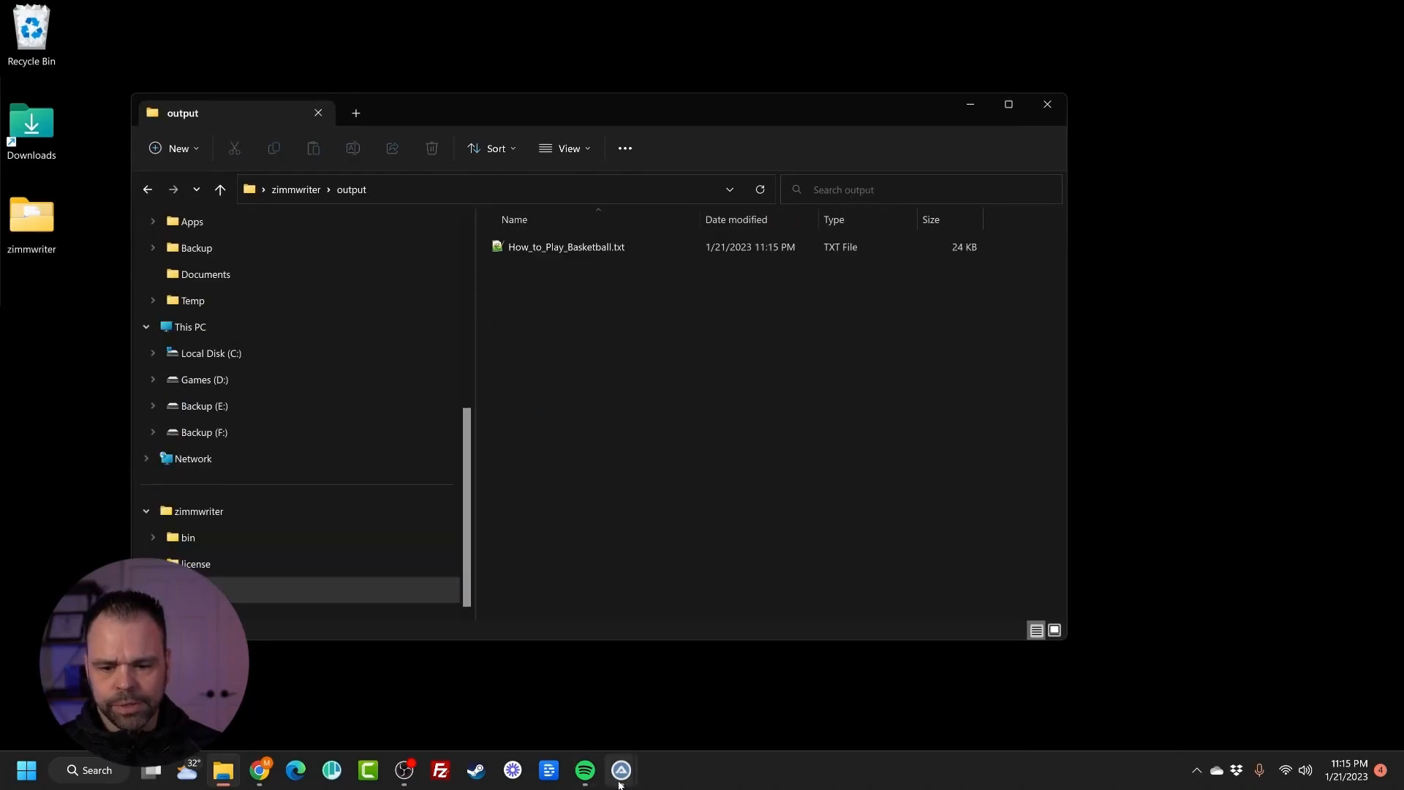
{"action": "left_click", "coordinate": [621, 770]}
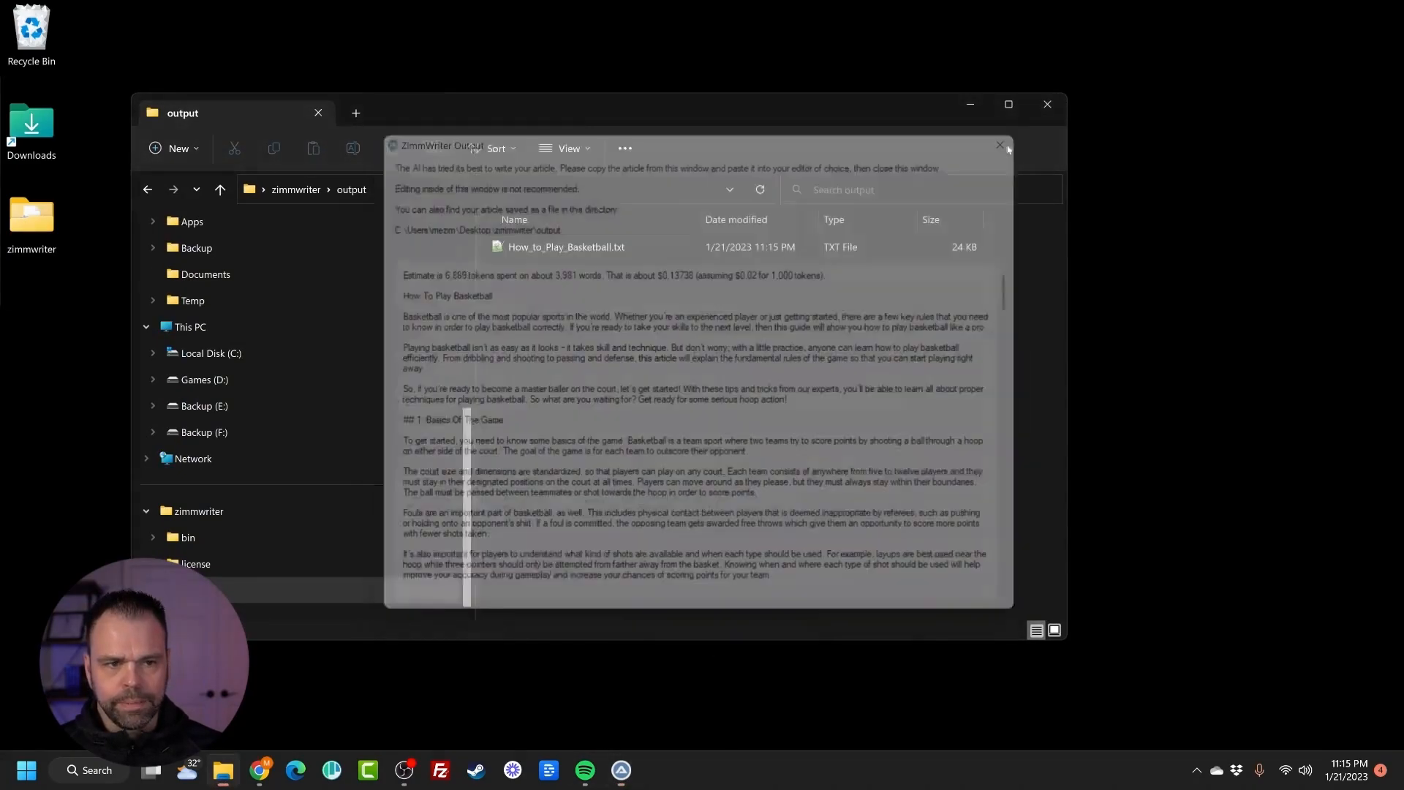
{"action": "left_click", "coordinate": [999, 145]}
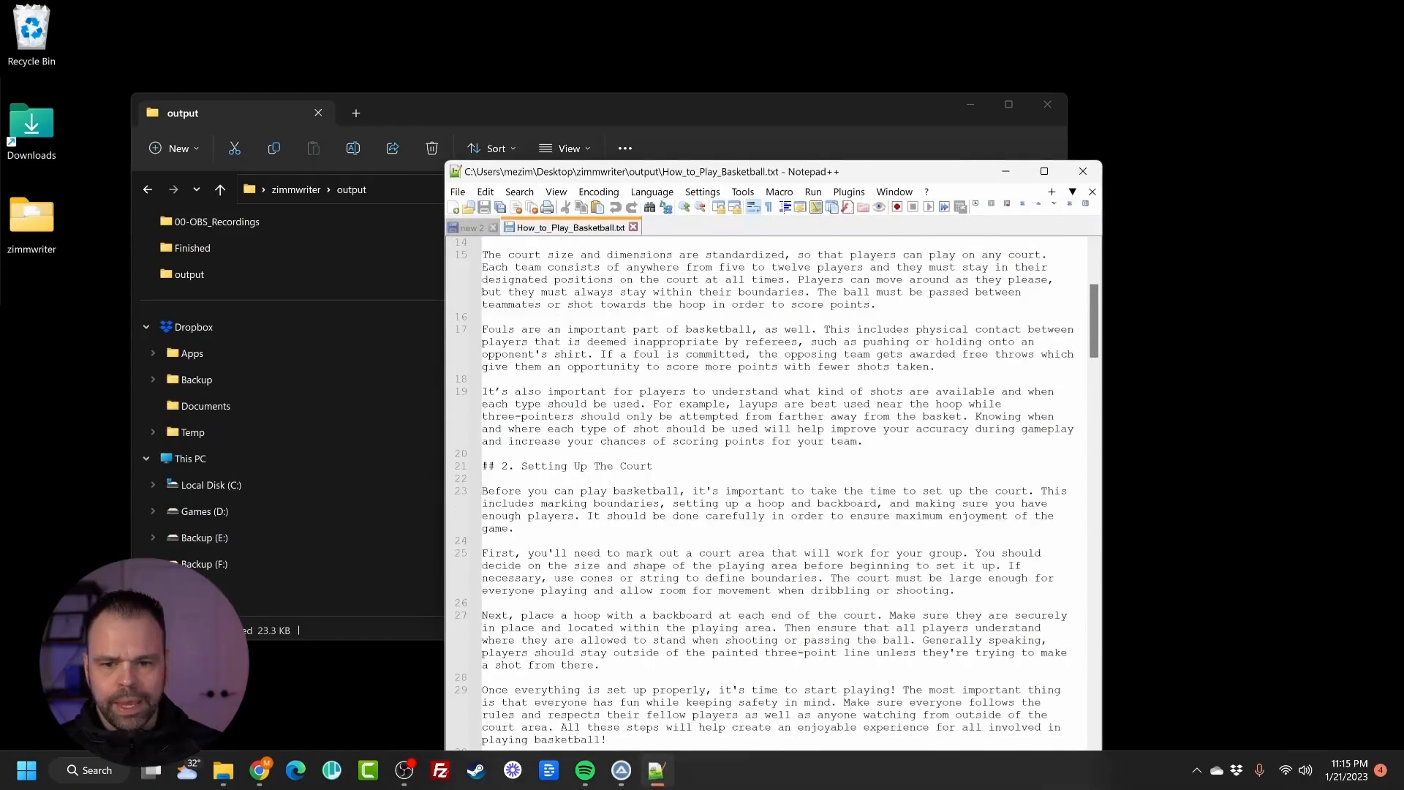
{"action": "left_click", "coordinate": [471, 227]}
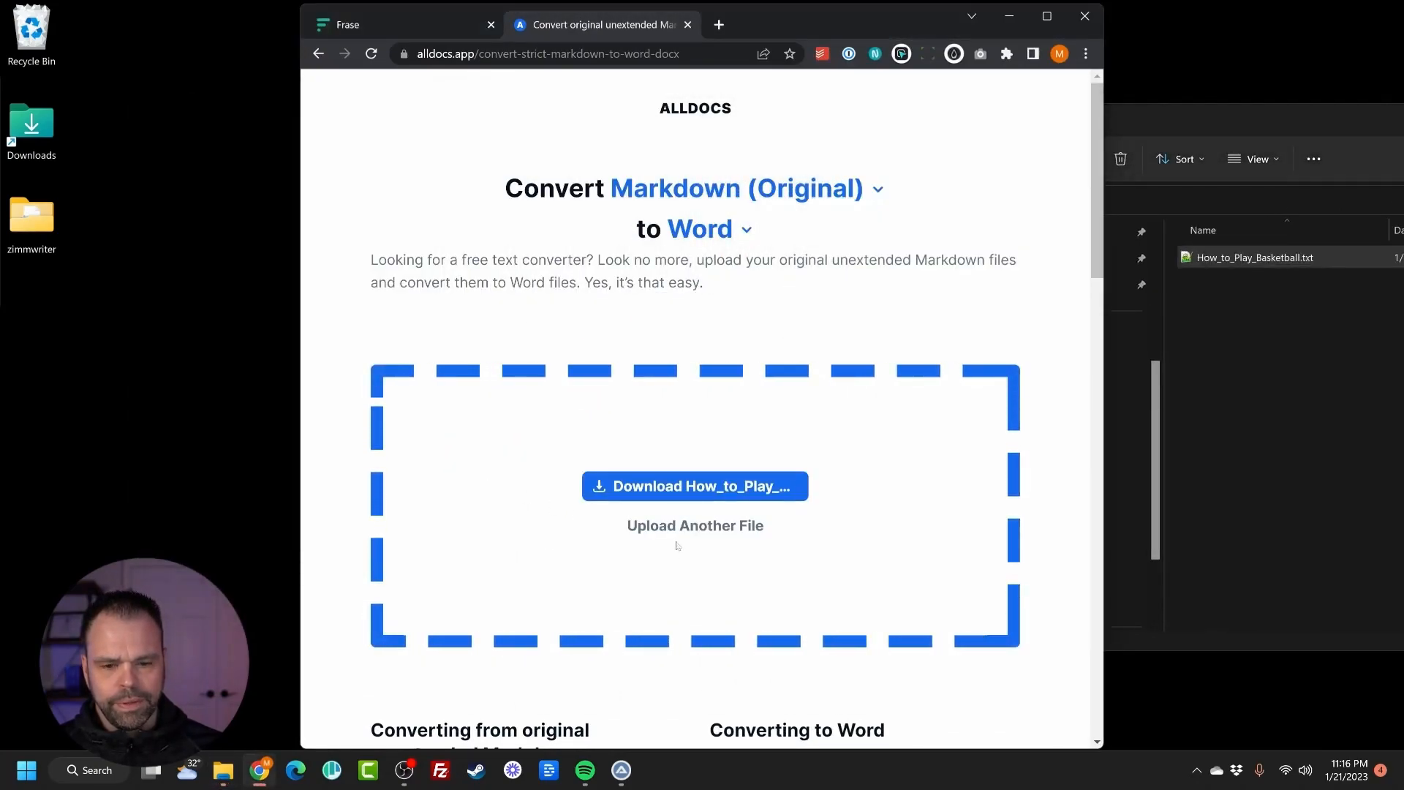
Download How_to_Play_Basketball.docx from AllDocs, open it in Word, and select all text.
{"action": "left_click", "coordinate": [695, 486]}
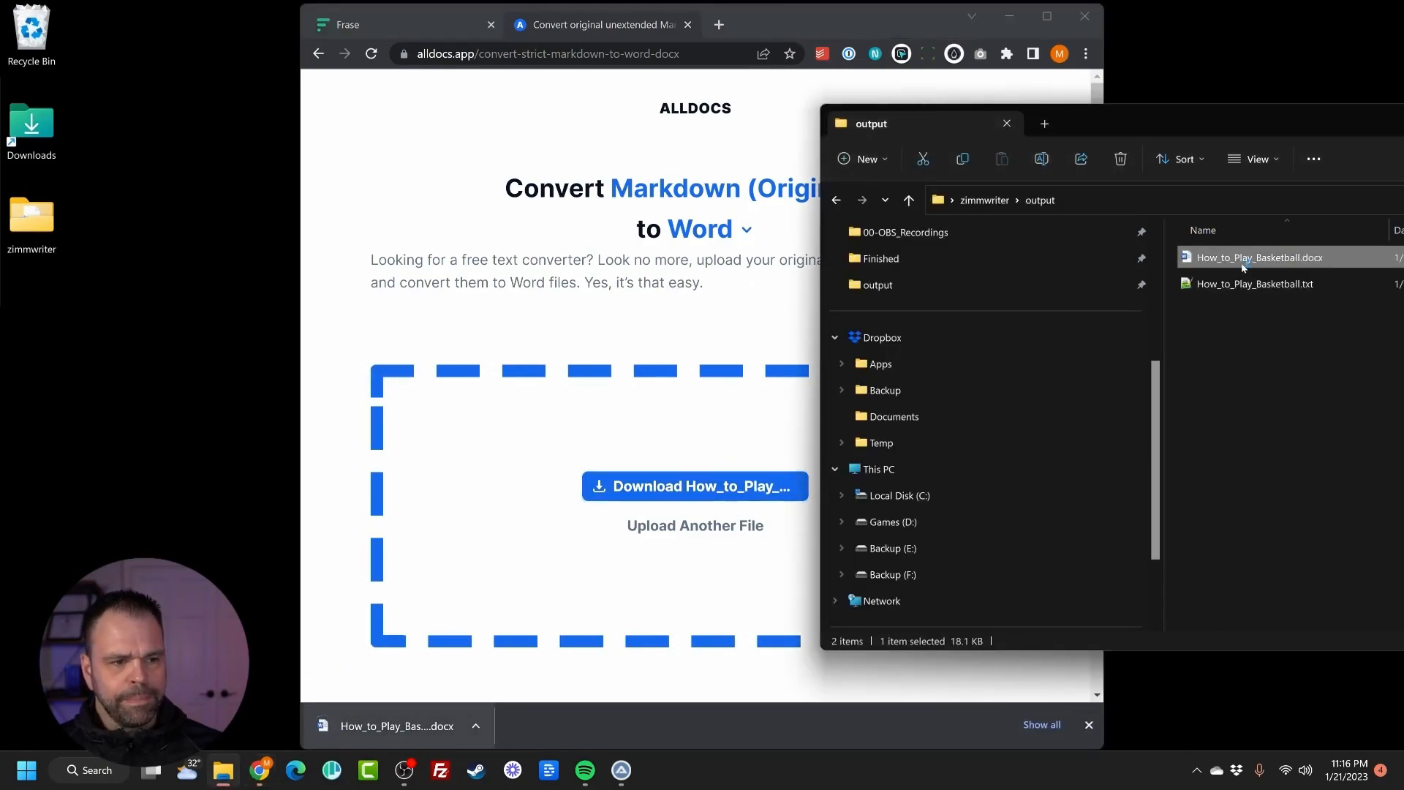
{"action": "double_click", "coordinate": [1259, 257]}
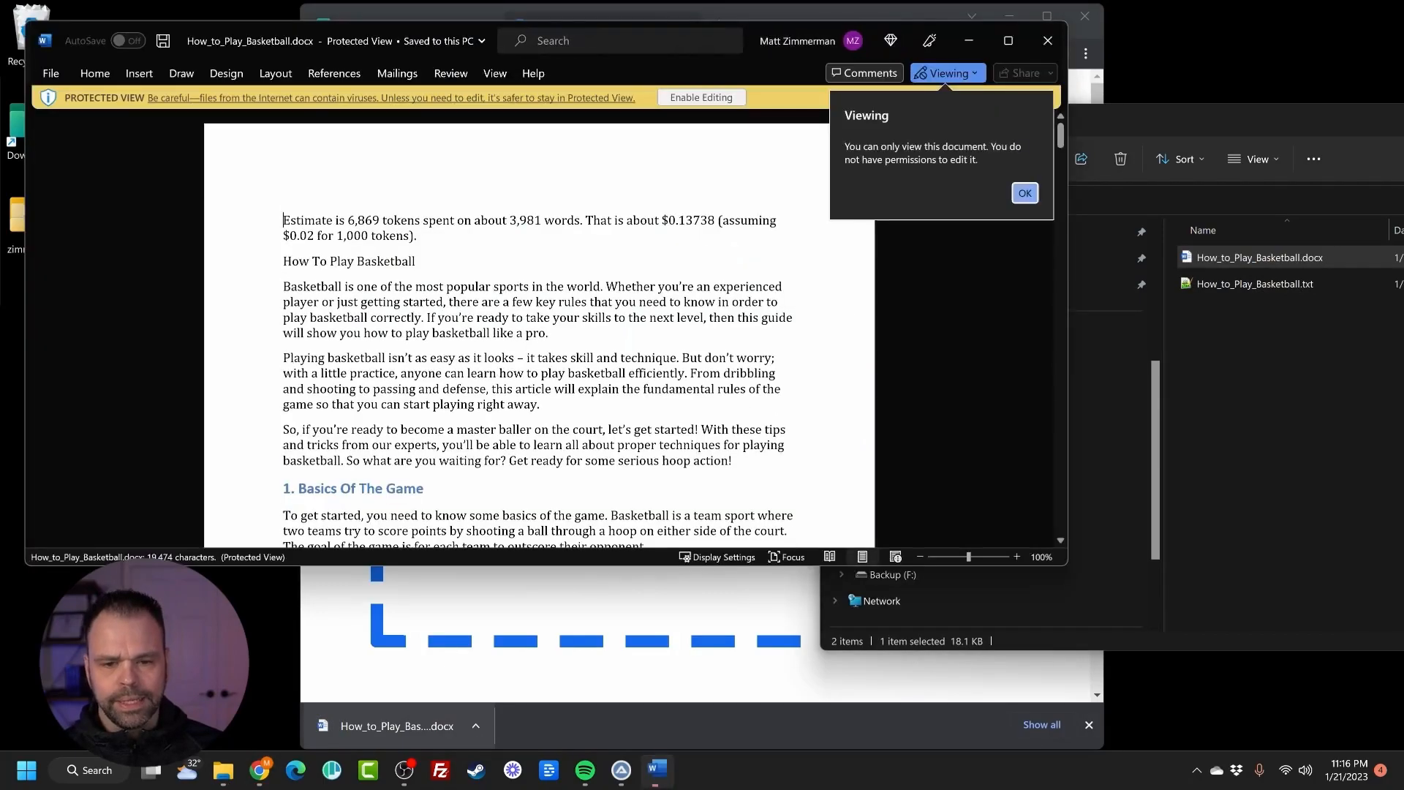
{"action": "key", "text": "ctrl+a"}
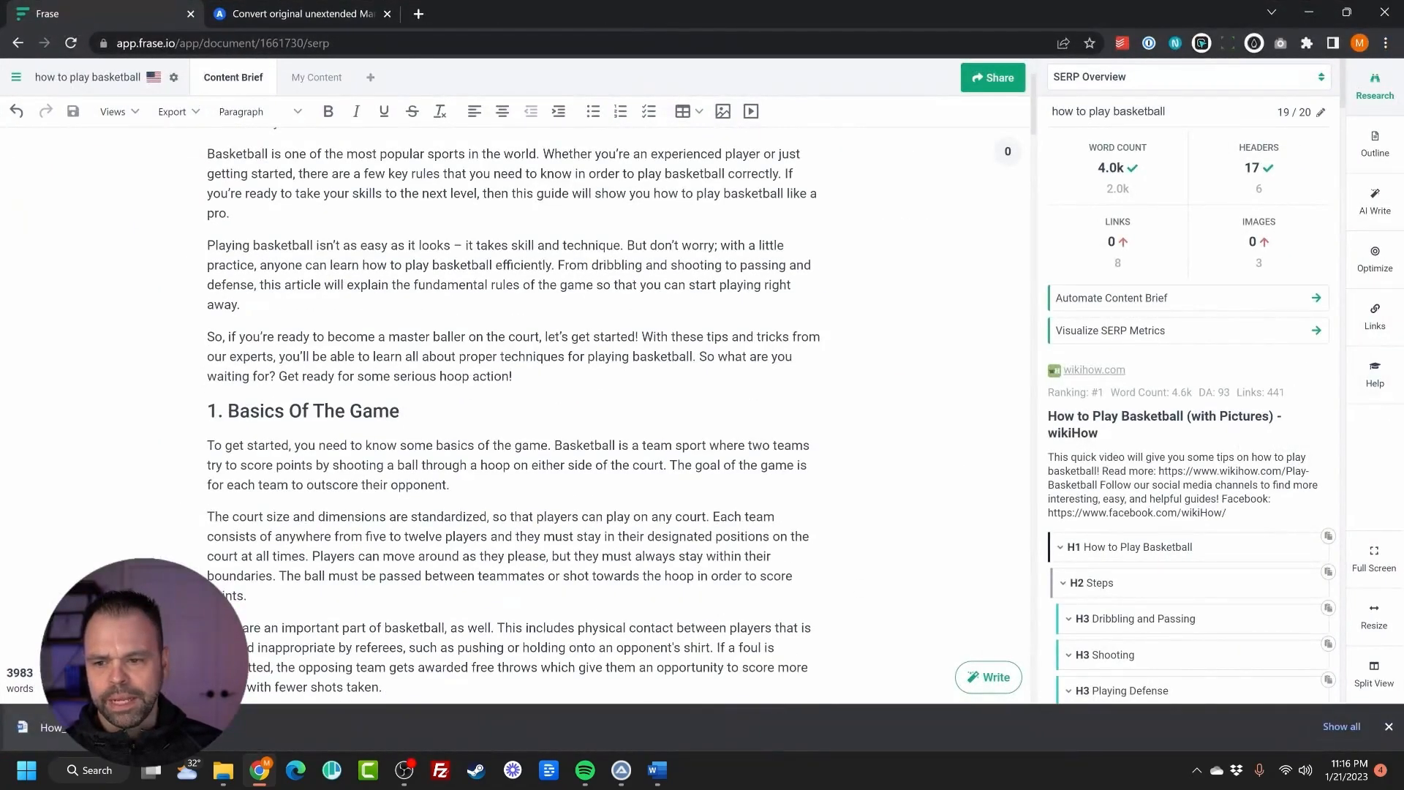
Scroll the Frase document to view the pasted 3,983-word article.
{"action": "scroll", "scroll_direction": "down", "scroll_amount": 3}
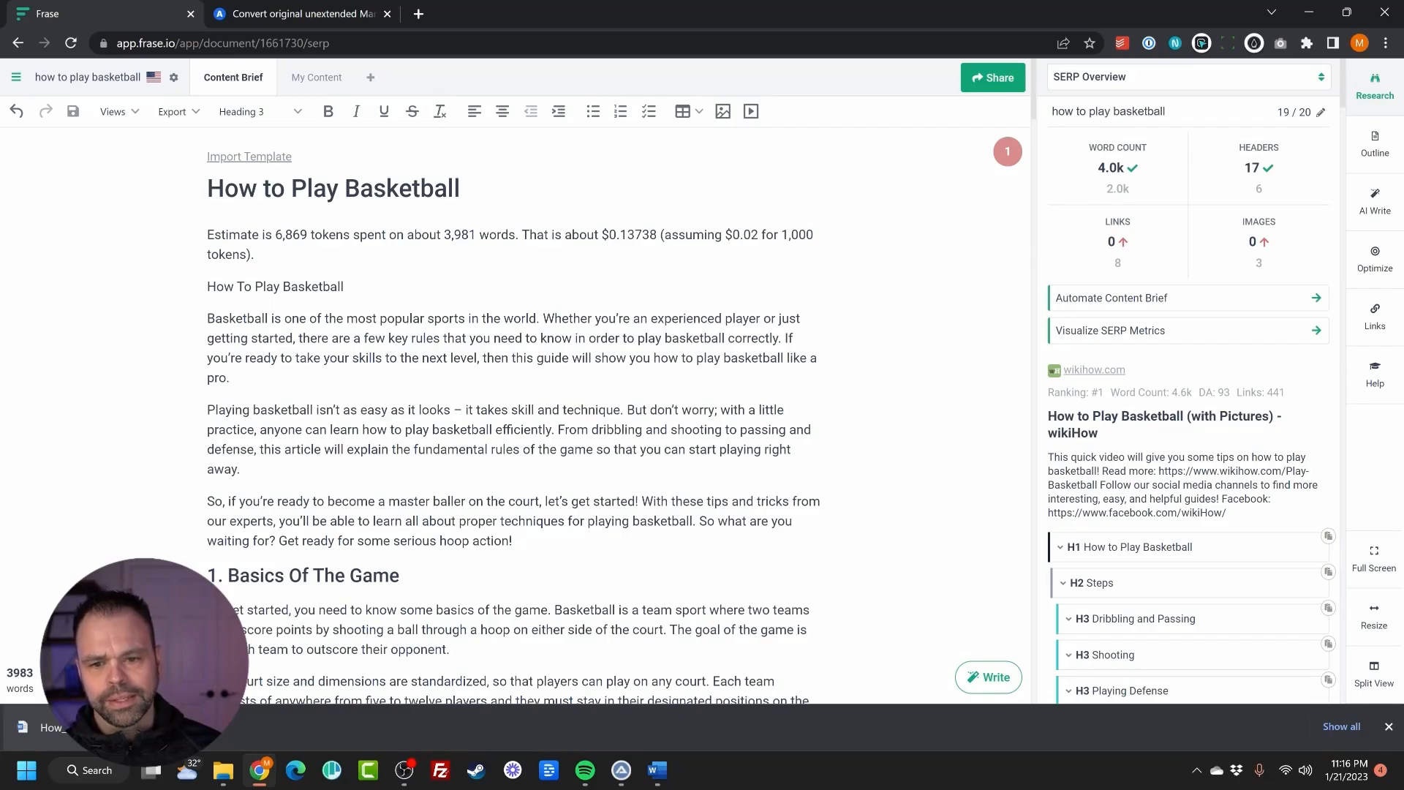
{"action": "scroll", "scroll_direction": "down", "scroll_amount": 3}
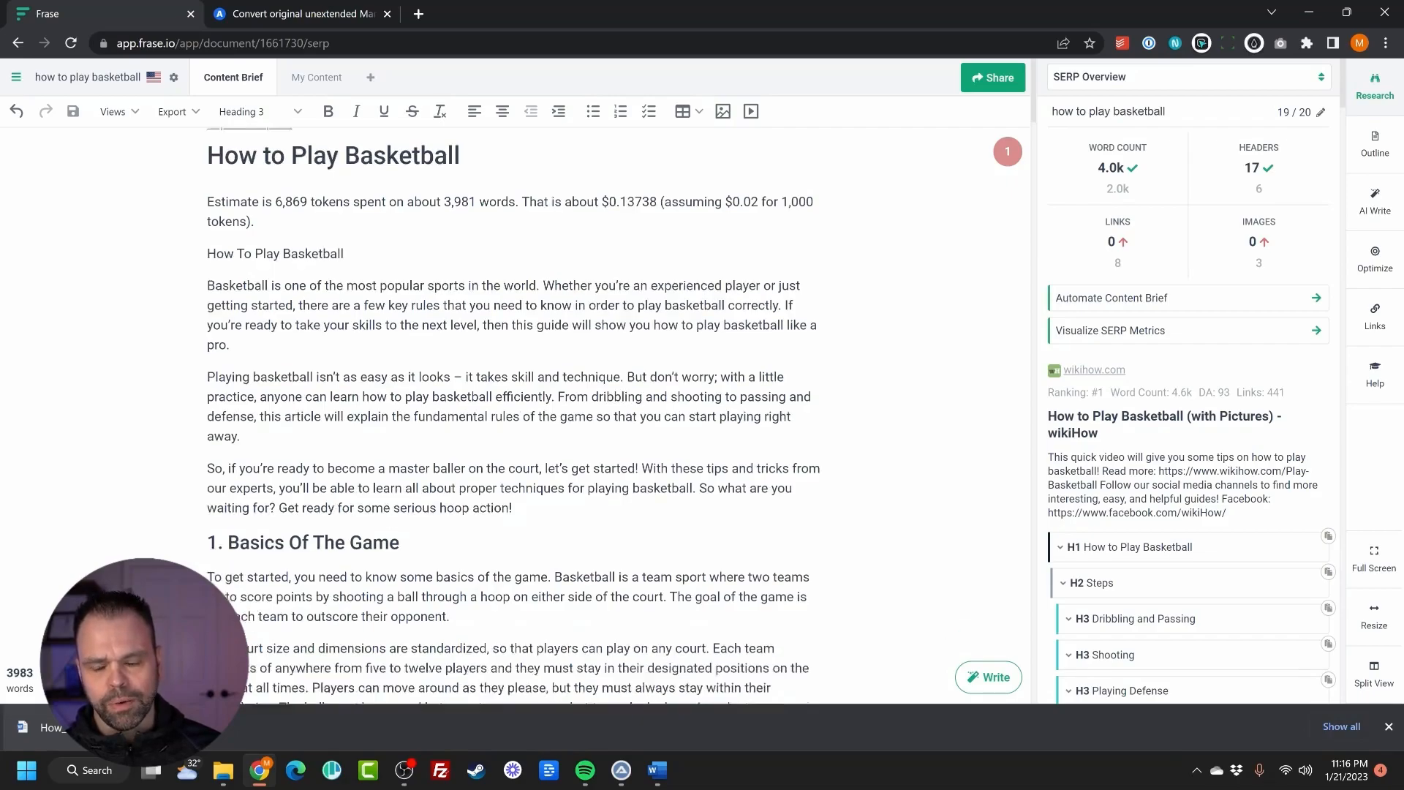
{"action": "scroll", "scroll_direction": "down", "scroll_amount": 3}
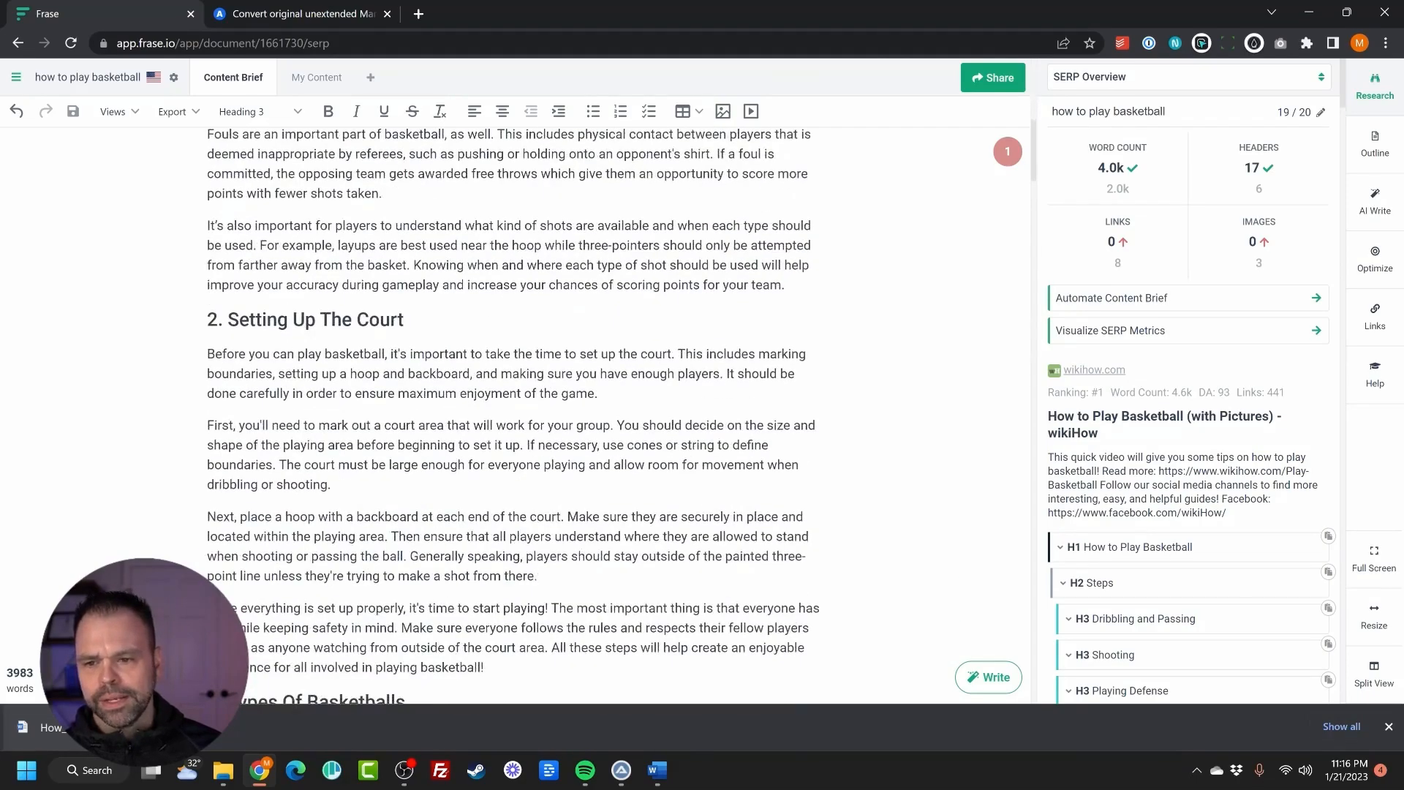
{"action": "scroll", "scroll_direction": "down", "scroll_amount": 3}
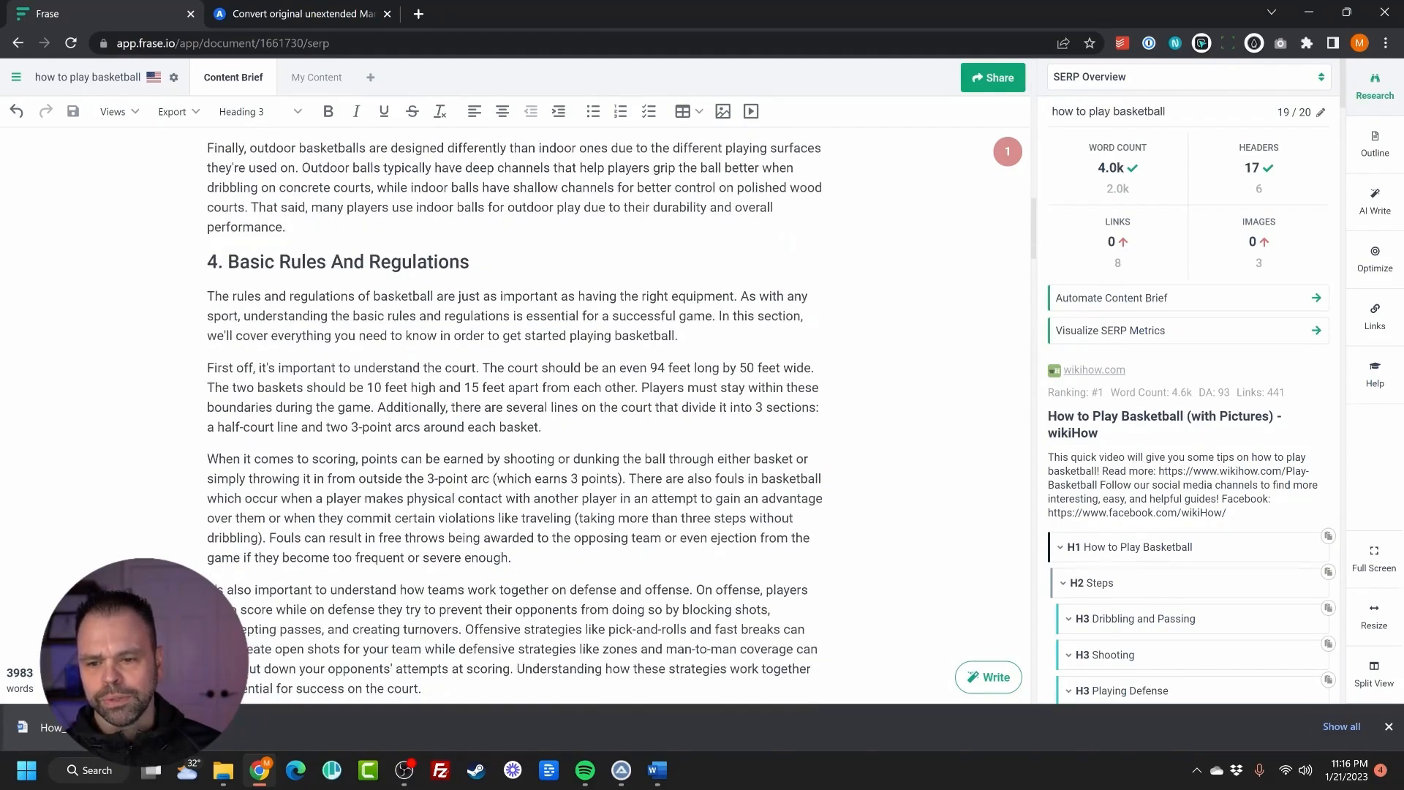
{"action": "scroll", "scroll_direction": "down", "scroll_amount": 3}
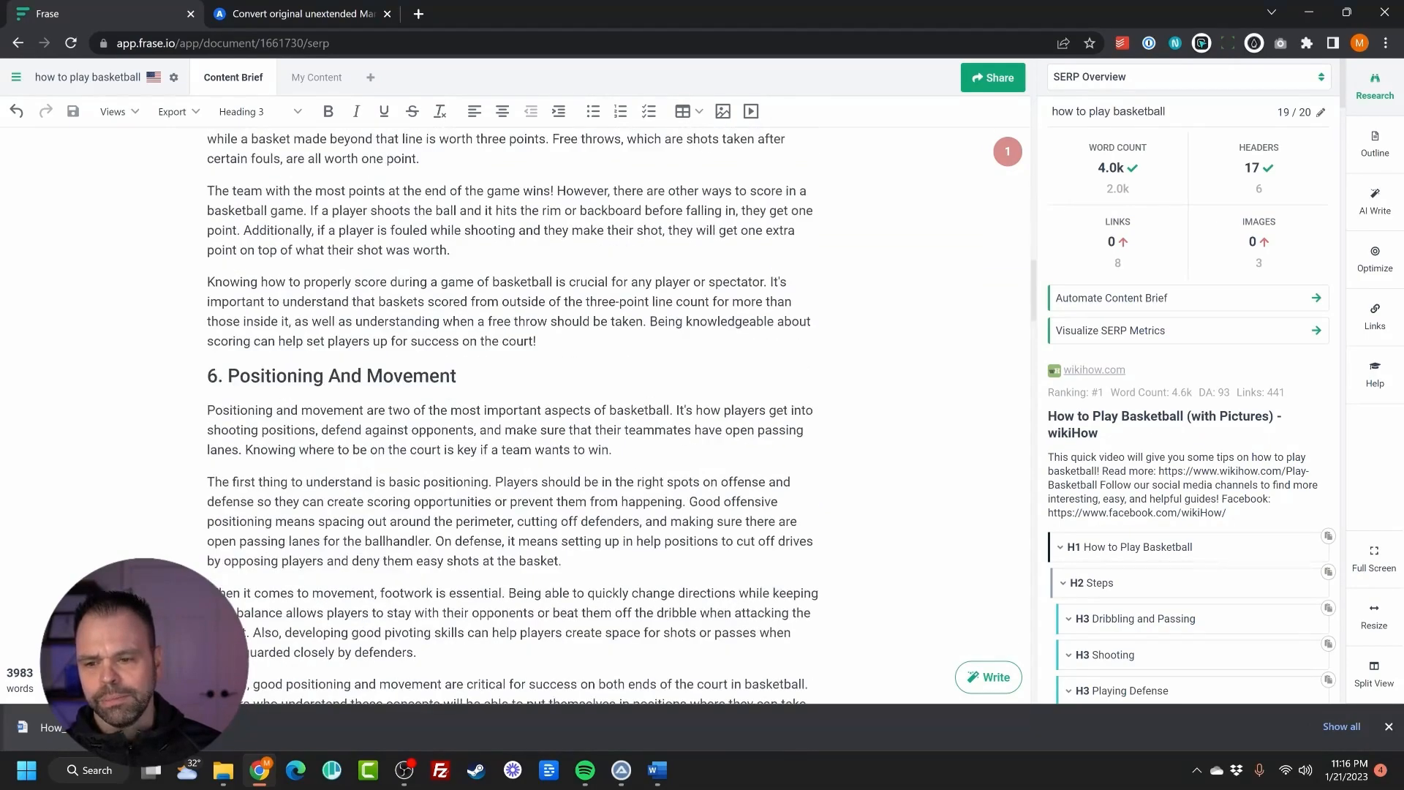
{"action": "scroll", "scroll_direction": "down", "scroll_amount": 3}
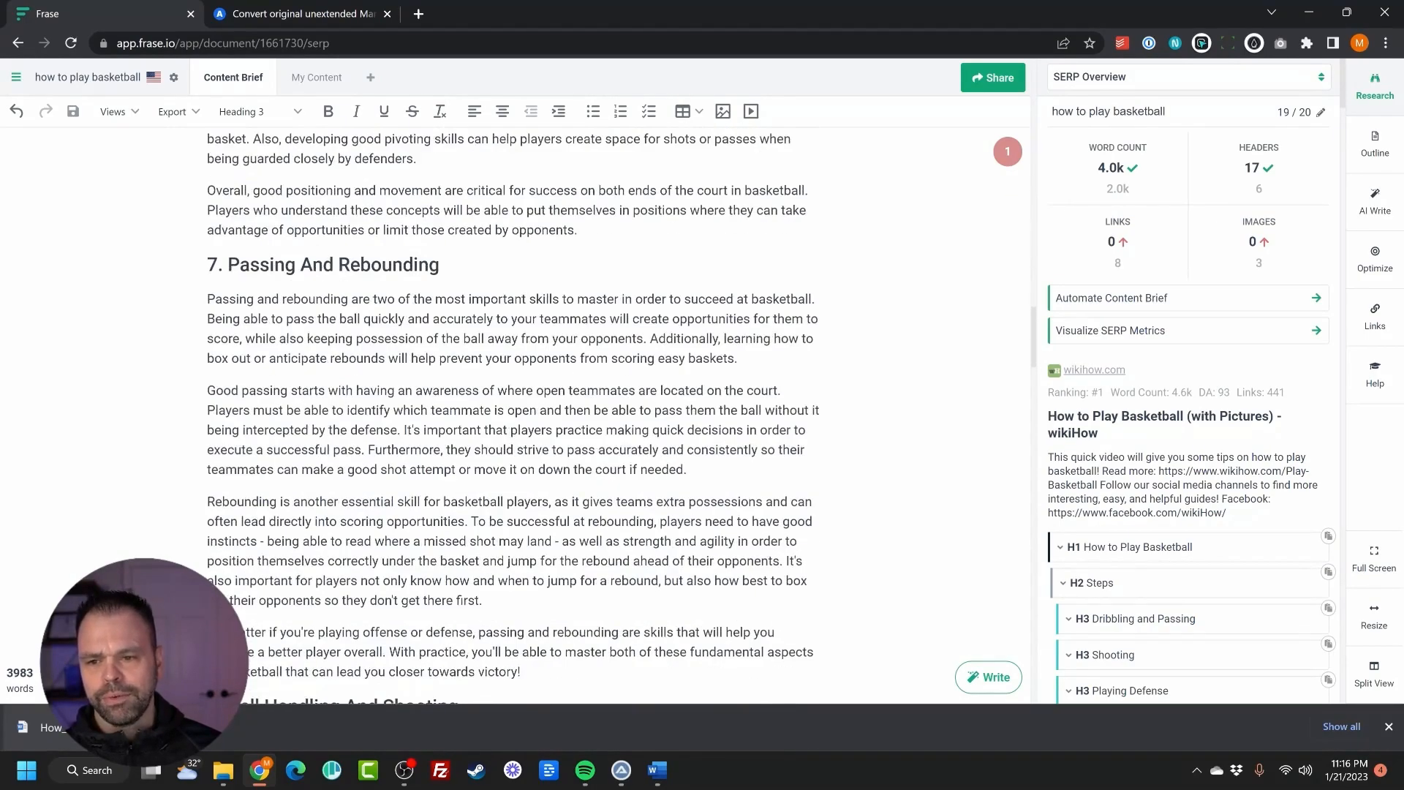
{"action": "scroll", "scroll_direction": "down", "scroll_amount": 3}
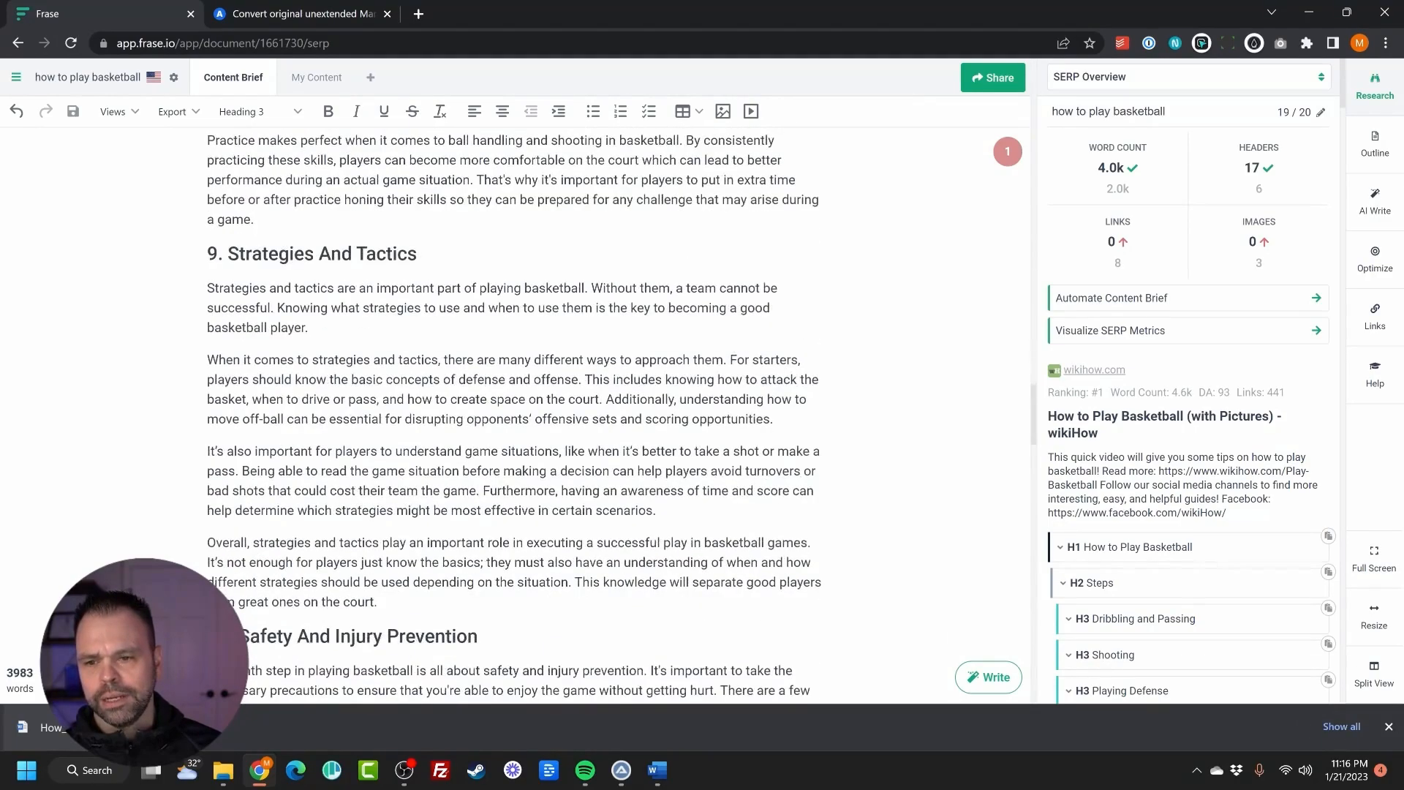
{"action": "scroll", "scroll_direction": "down", "scroll_amount": 3}
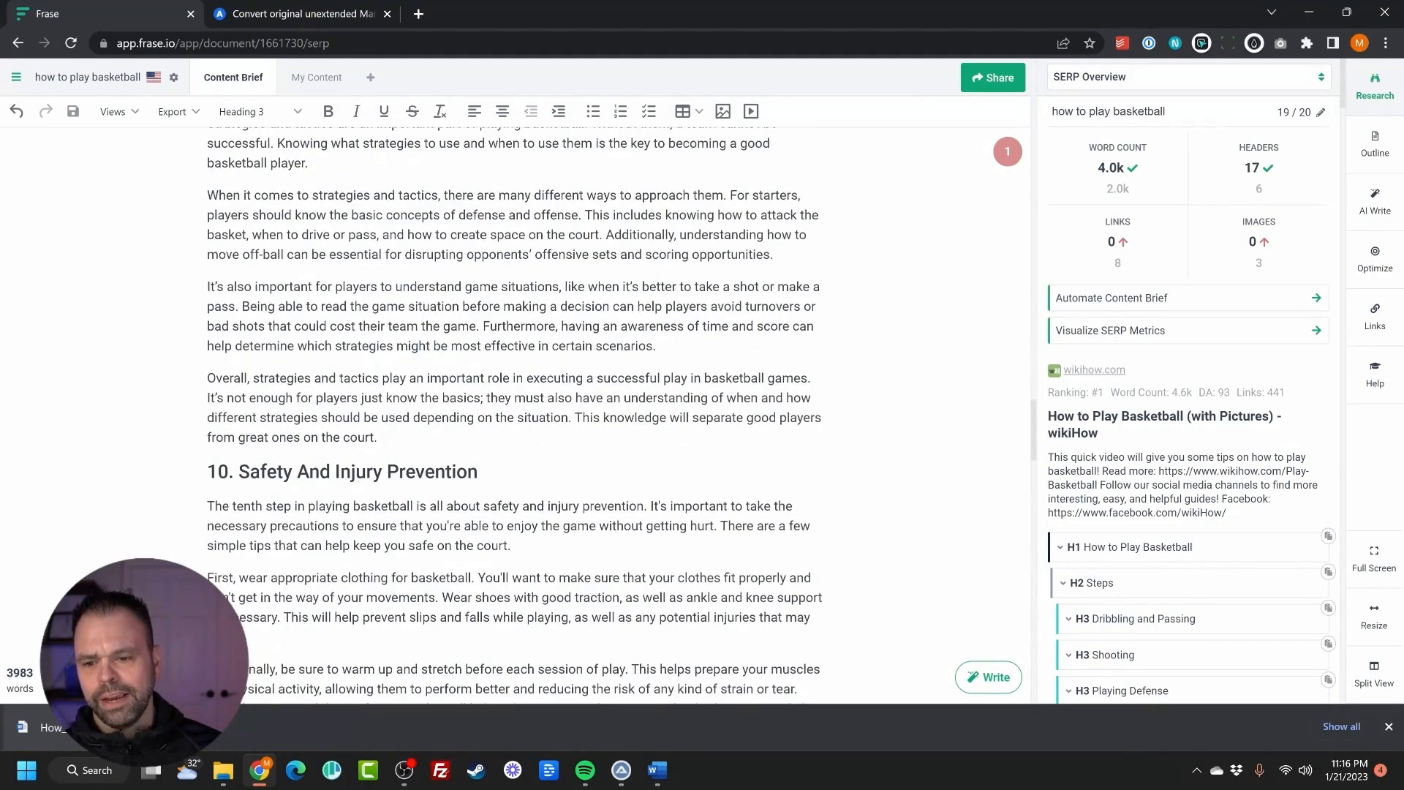
{"action": "scroll", "scroll_direction": "down", "scroll_amount": 3}
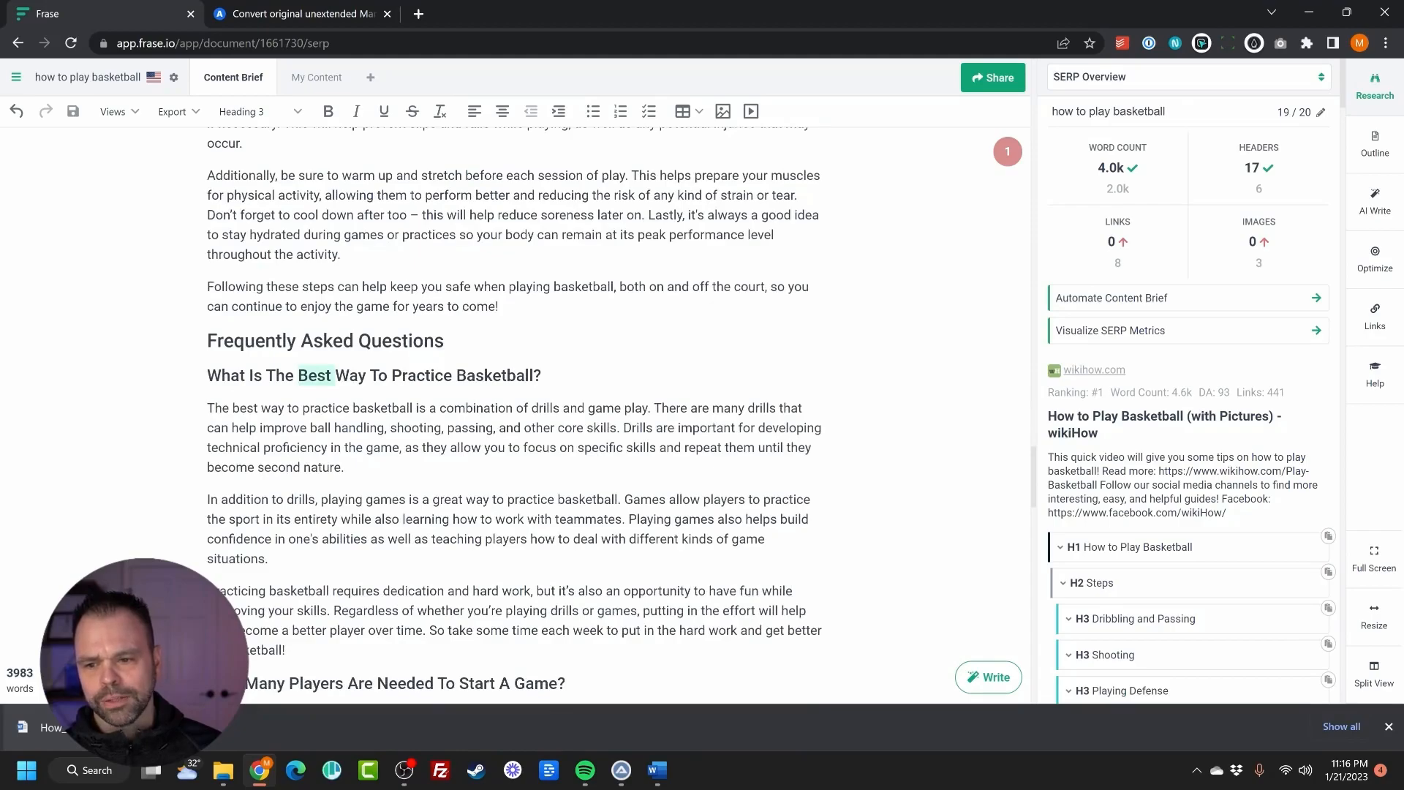
{"action": "scroll", "scroll_direction": "down", "scroll_amount": 3}
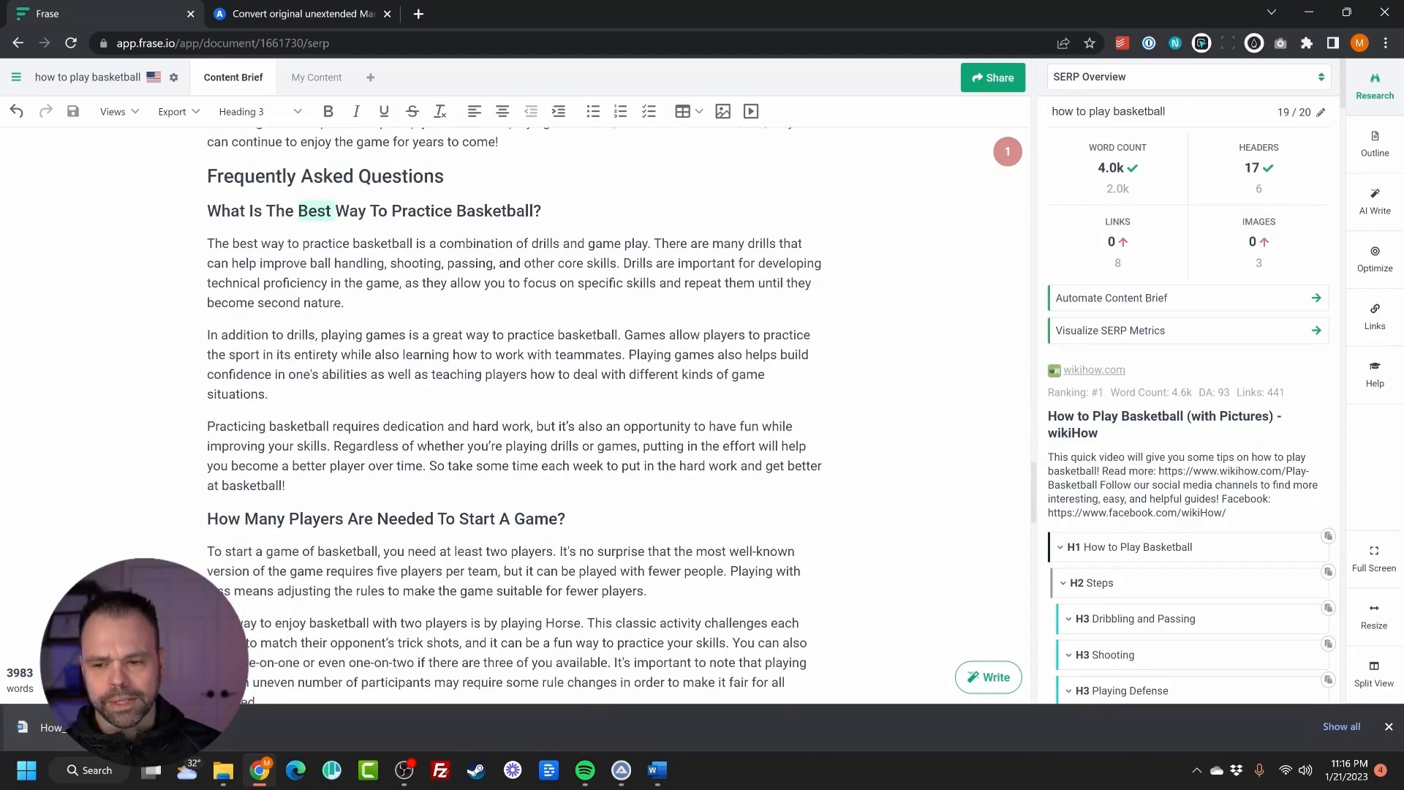
{"action": "scroll", "scroll_direction": "down", "scroll_amount": 3}
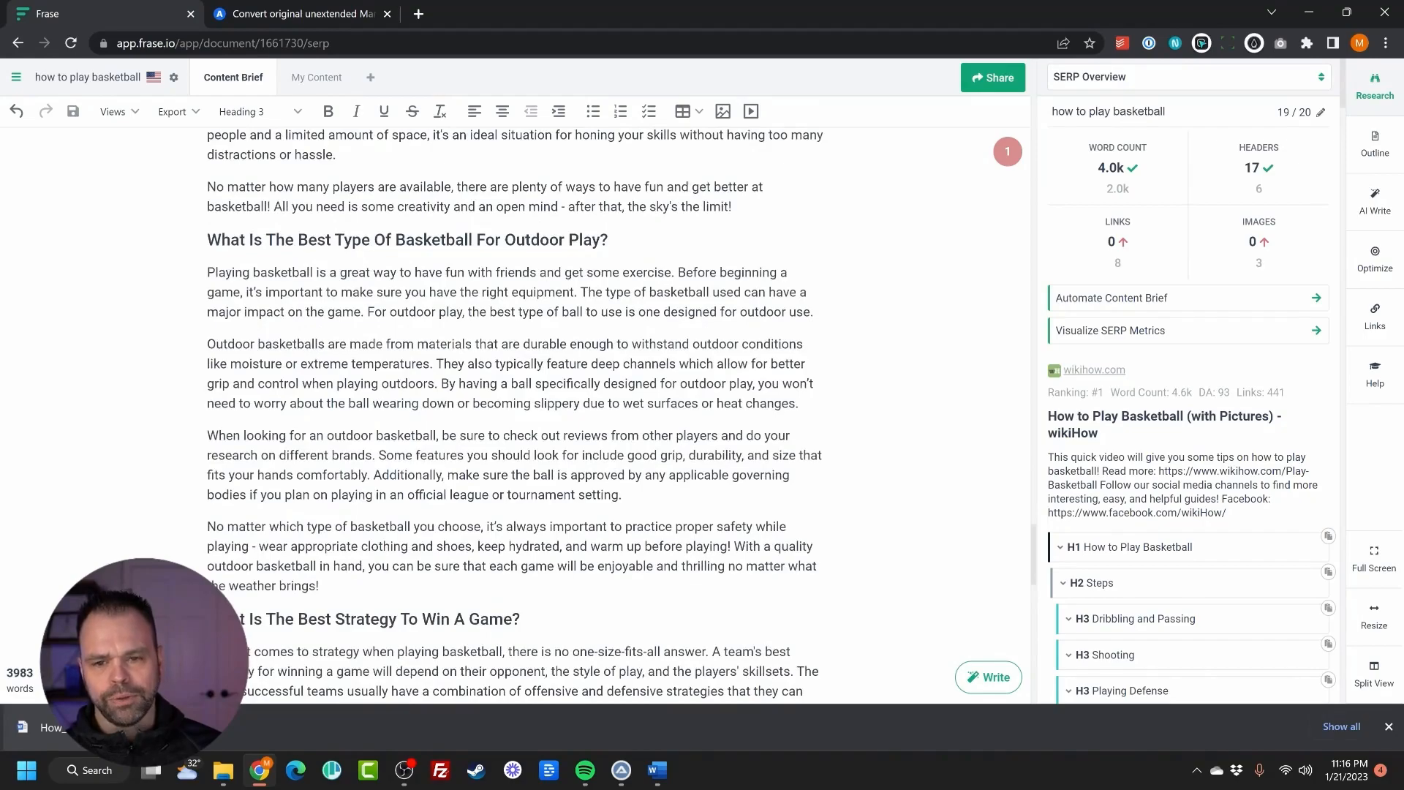
{"action": "scroll", "scroll_direction": "down", "scroll_amount": 3}
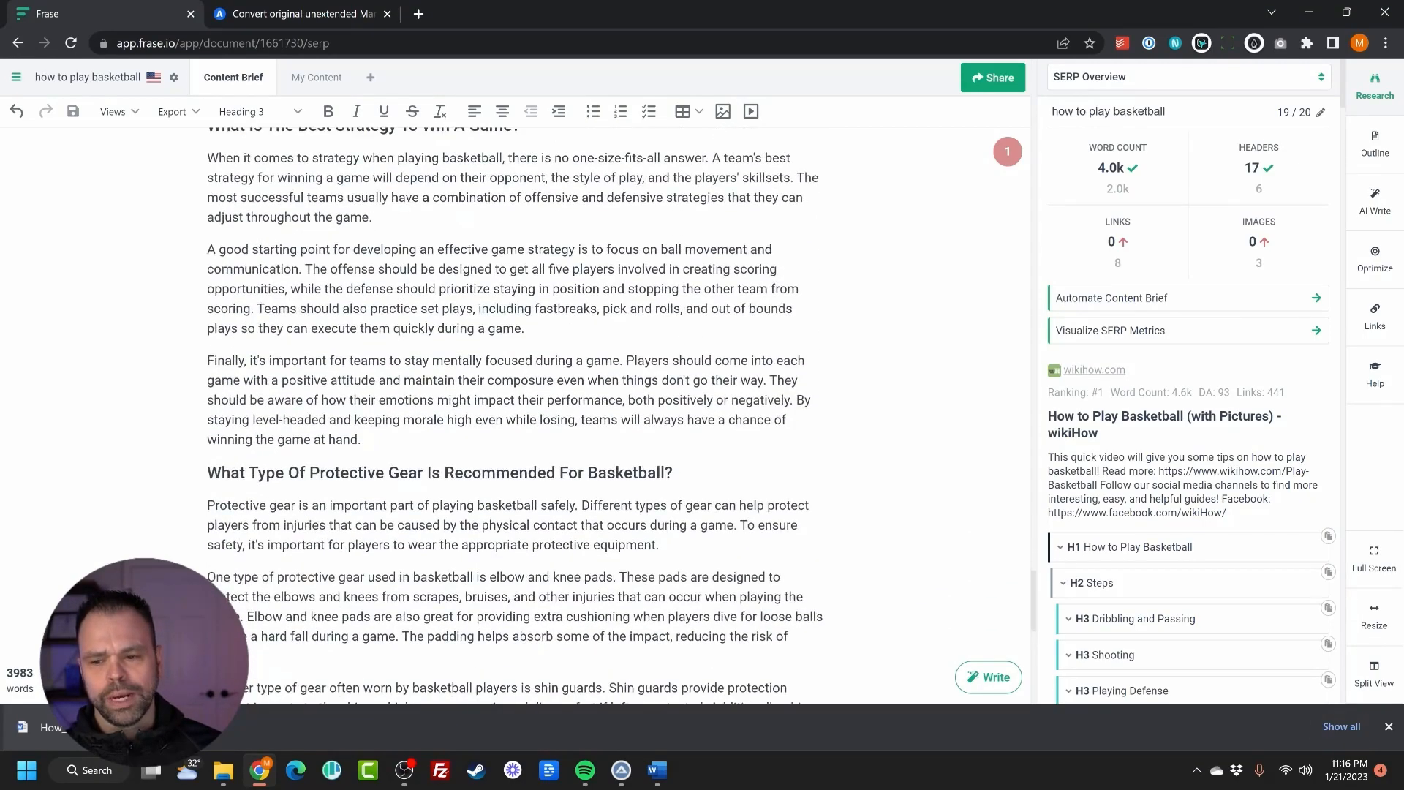
{"action": "scroll", "scroll_direction": "down", "scroll_amount": 3}
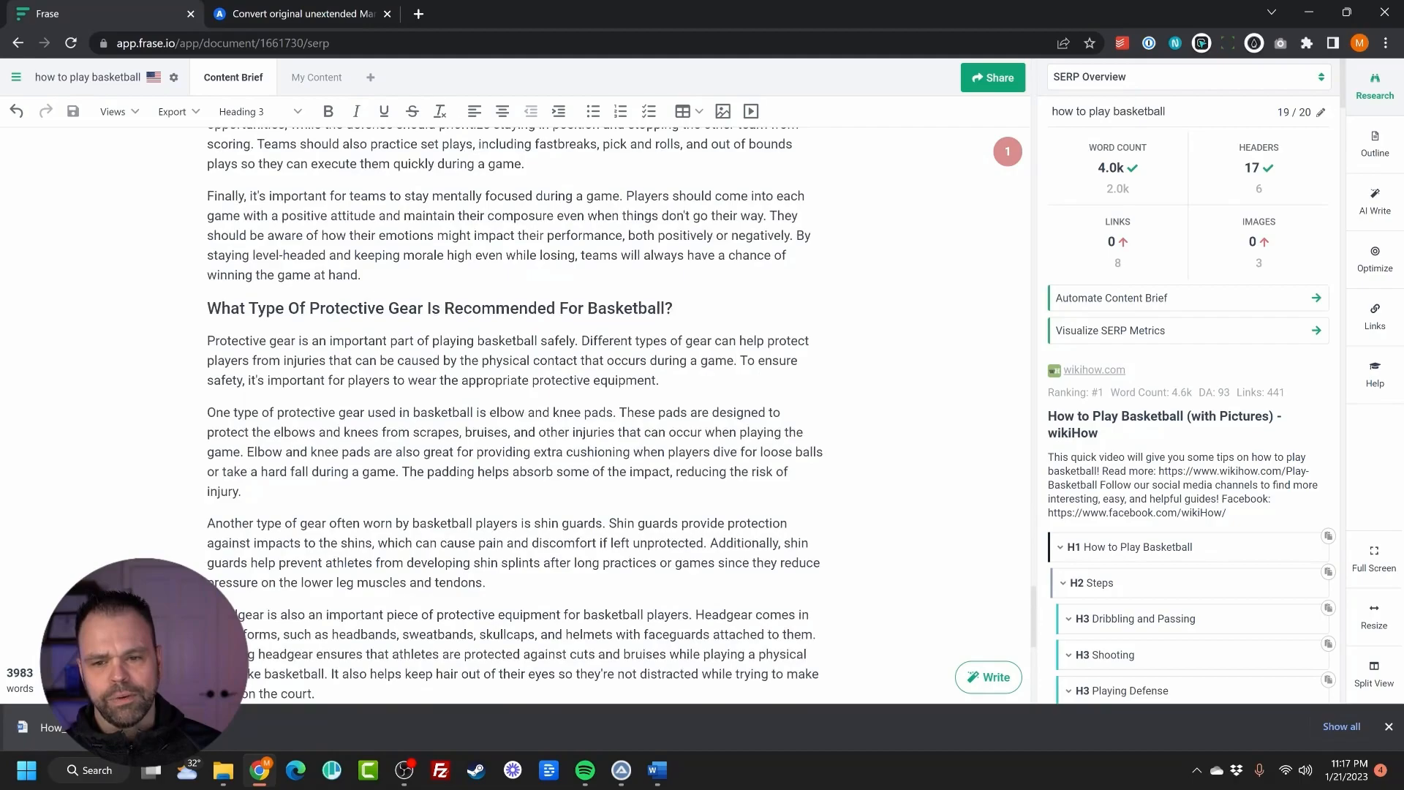
{"action": "scroll", "scroll_direction": "down", "scroll_amount": 3}
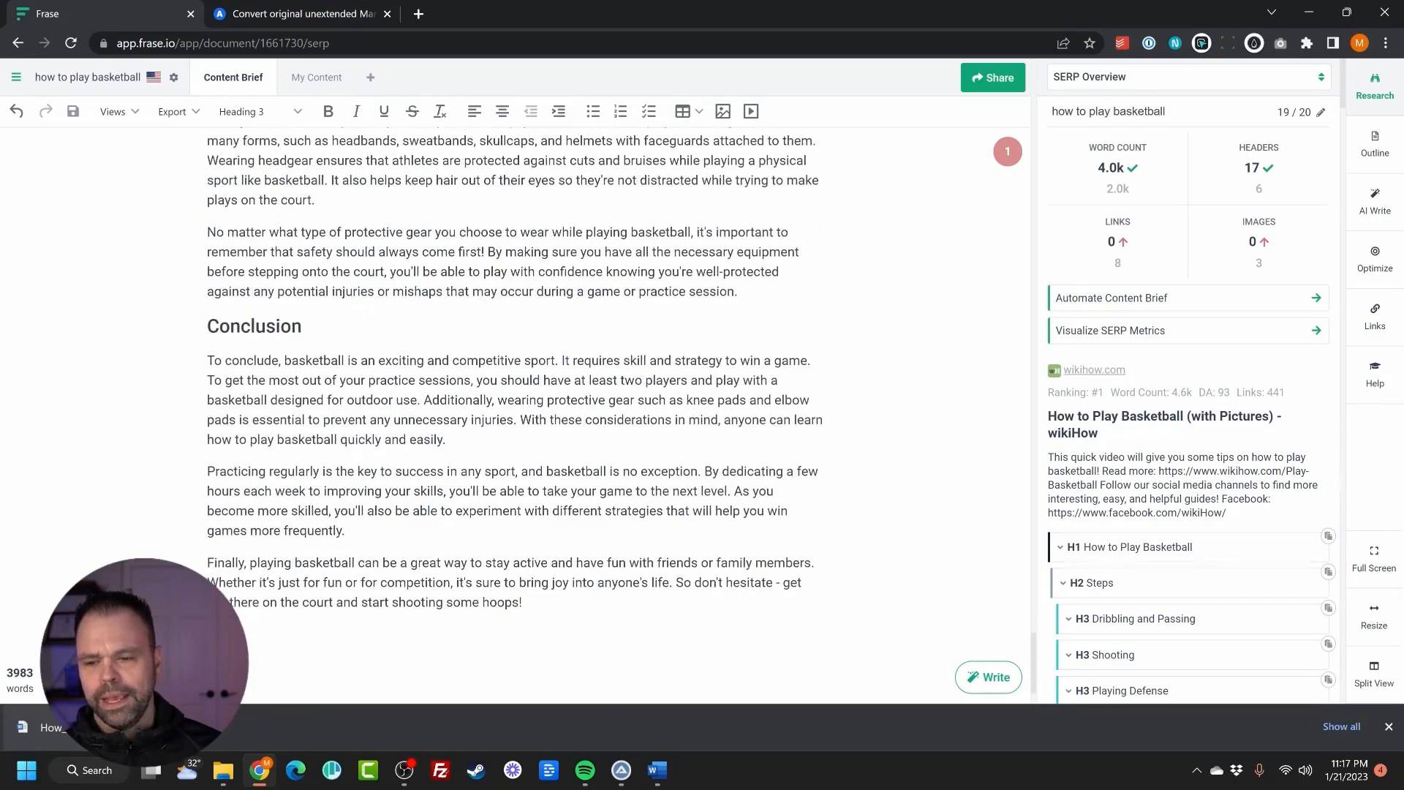